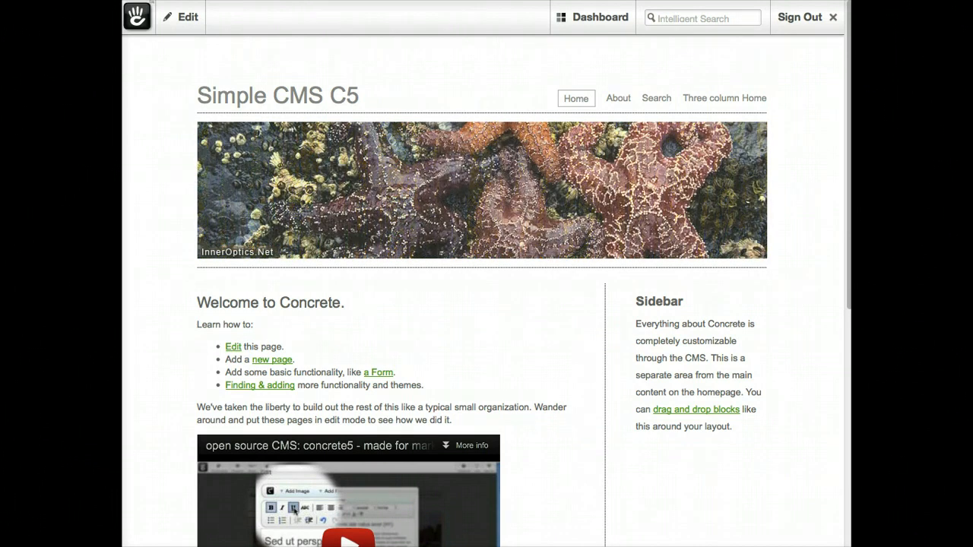
mouse_move(403, 251)
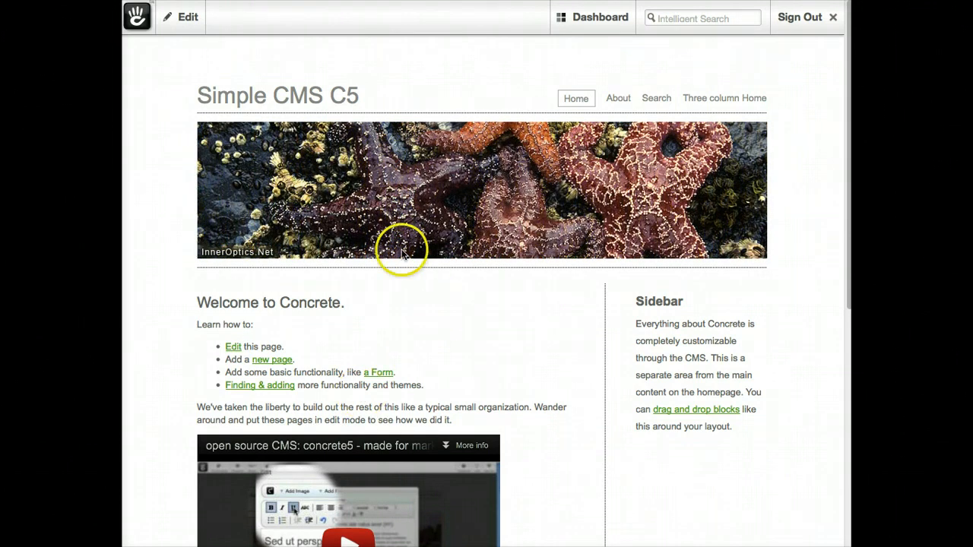
mouse_move(164, 28)
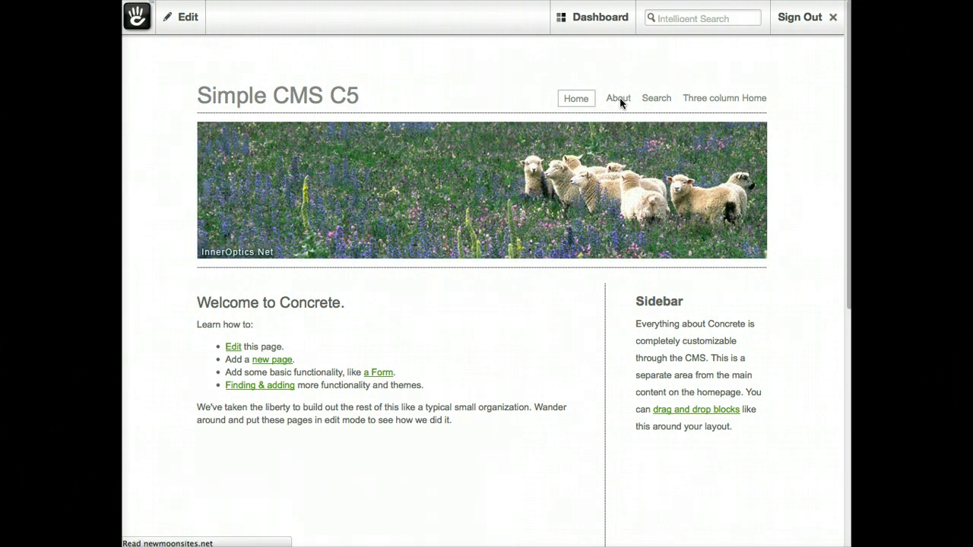
- Open the About page from the header navigation
click(618, 97)
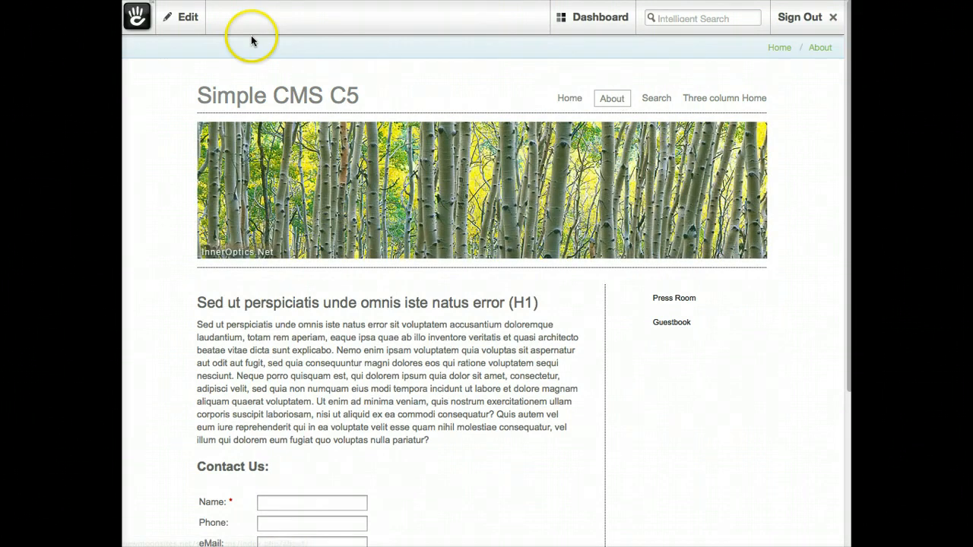
- Enter edit mode on the About page via Edit this Page
click(186, 17)
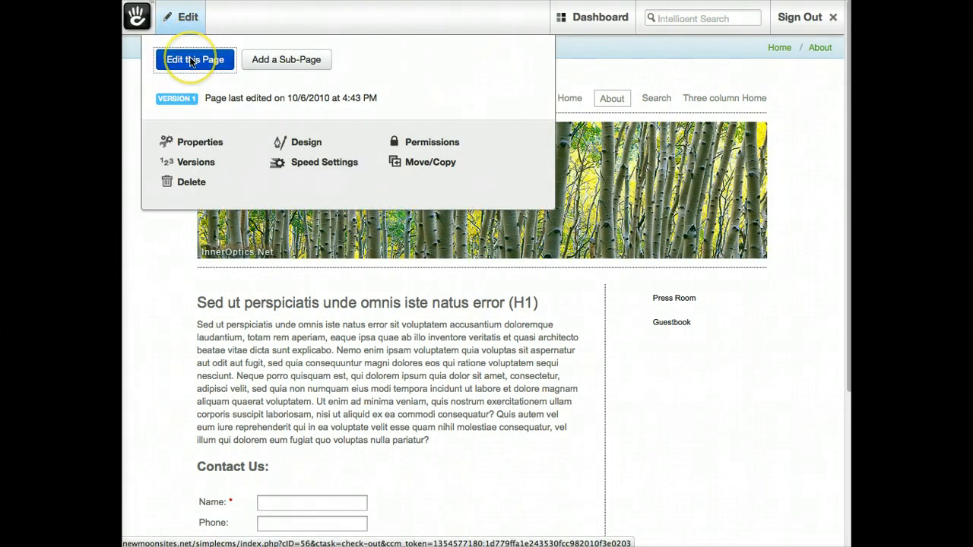
click(194, 60)
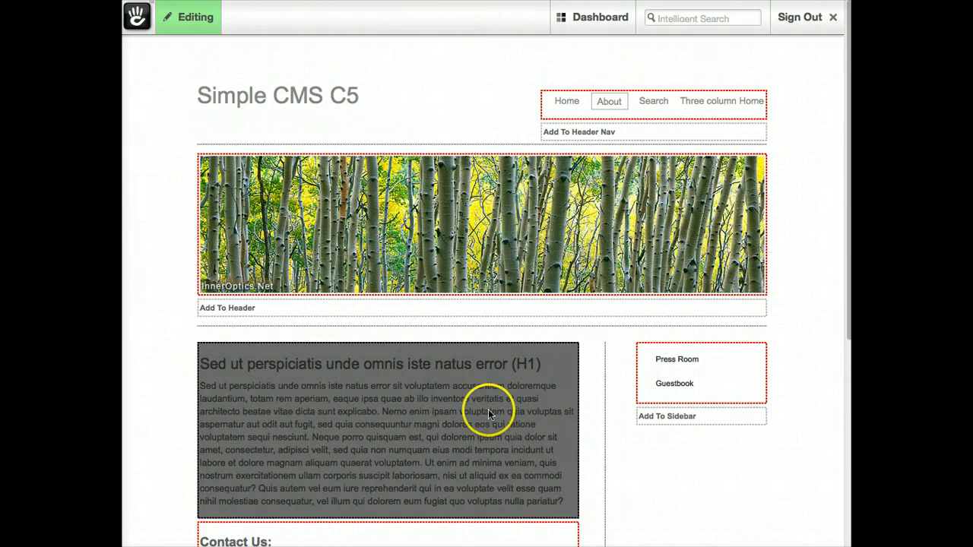
mouse_move(543, 418)
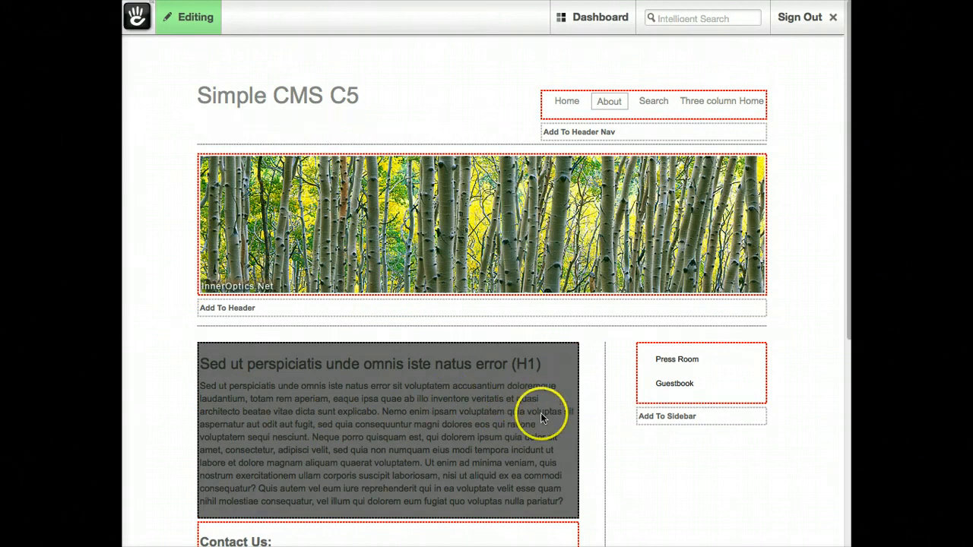
mouse_move(340, 410)
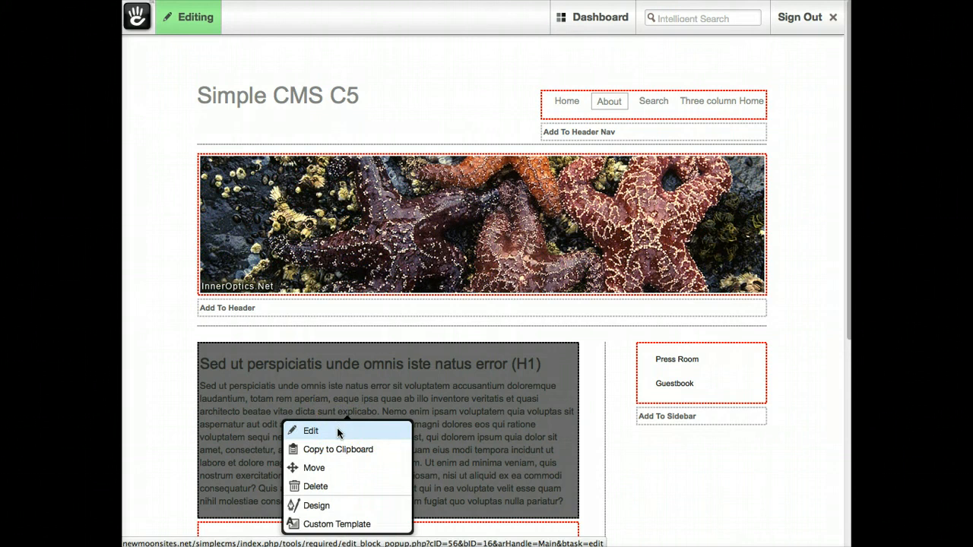
- Edit the About page's main text block in the rich-text editor
click(310, 430)
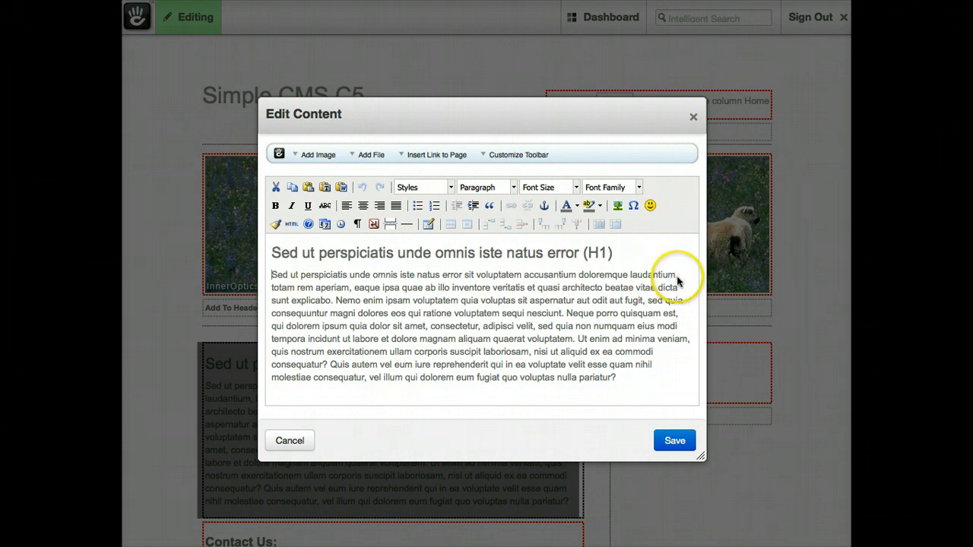
mouse_move(288, 298)
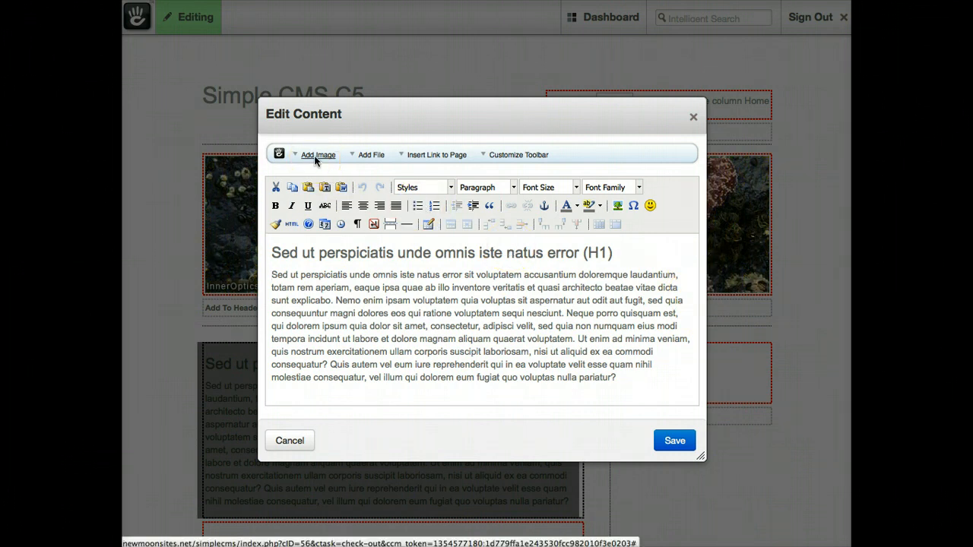
- Open the File Manager listing six JPEG images via Add Image
click(318, 154)
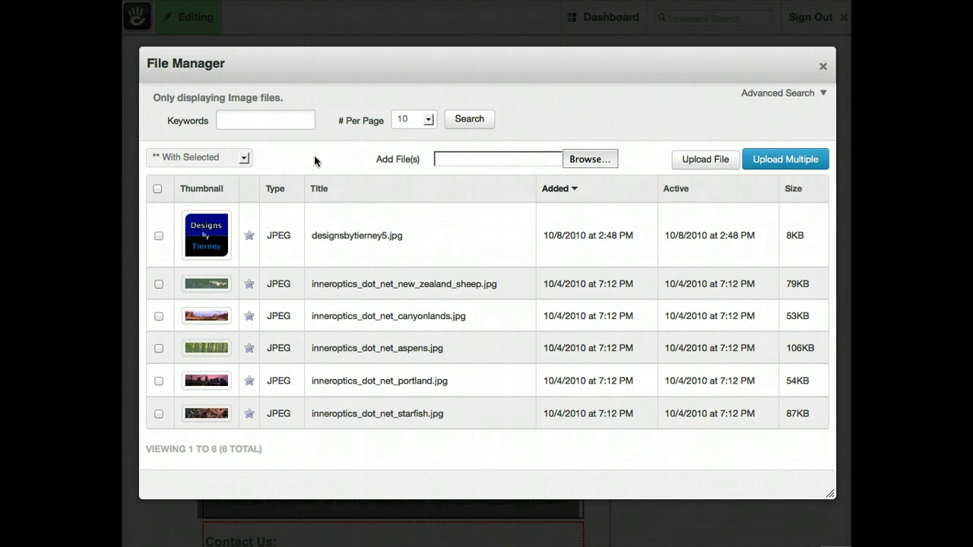
mouse_move(394, 439)
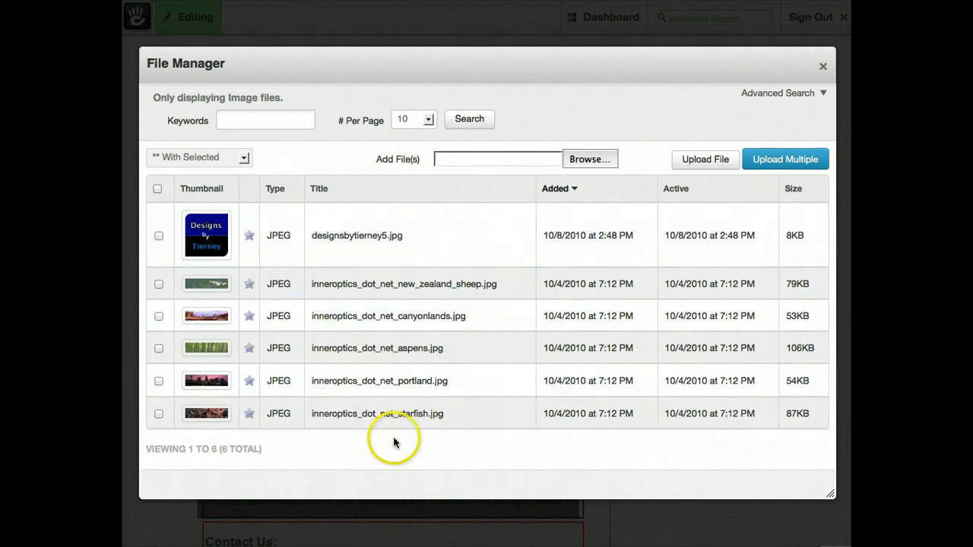
mouse_move(361, 272)
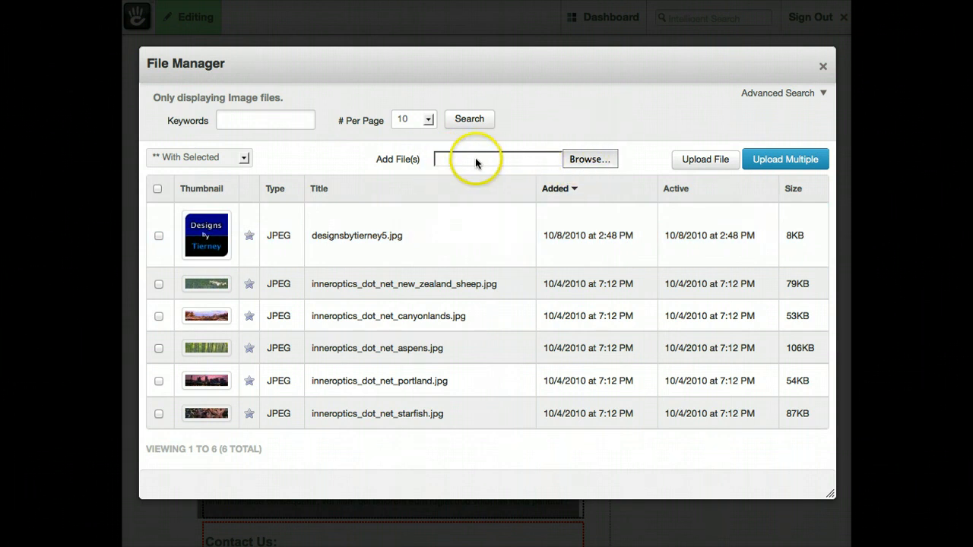
mouse_move(692, 162)
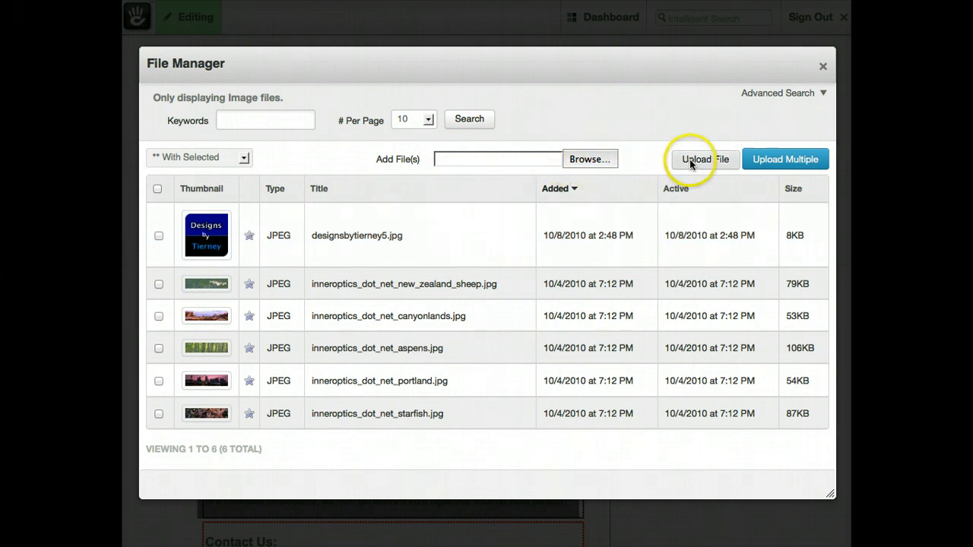
mouse_move(786, 166)
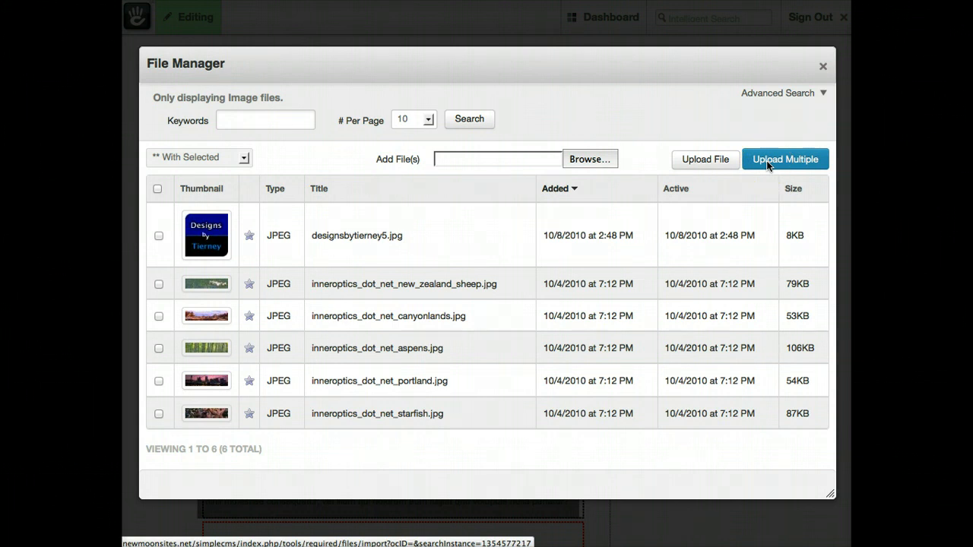
click(786, 159)
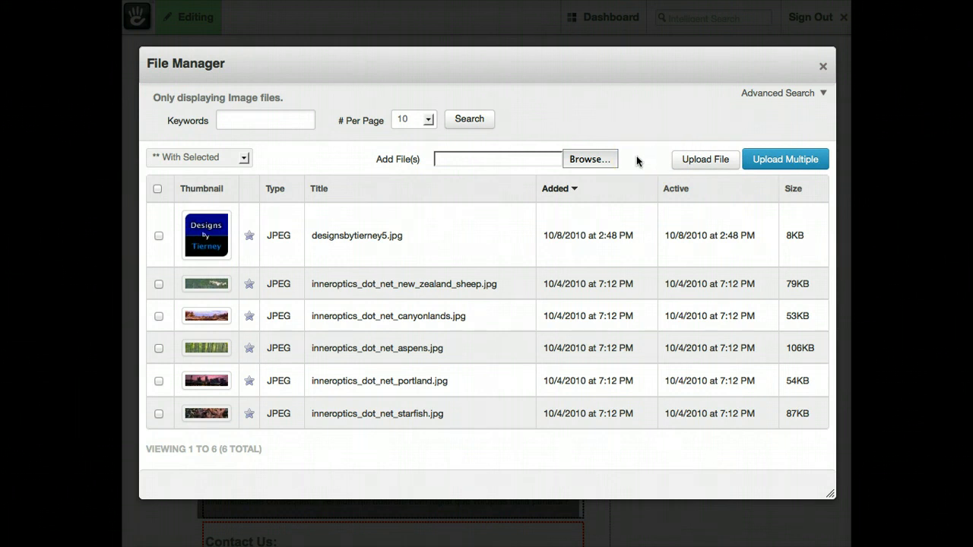
- Select rocket4.png from the computer for upload
click(591, 159)
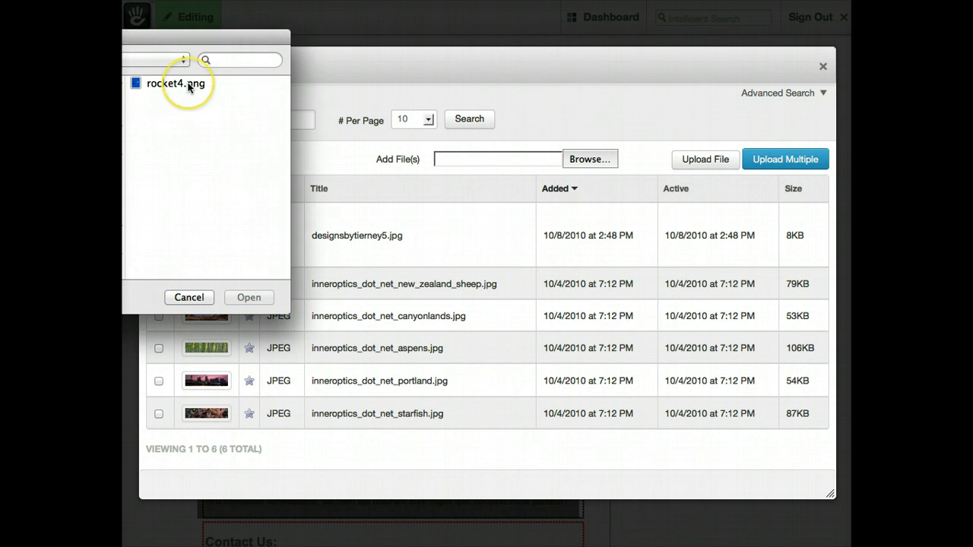
click(249, 297)
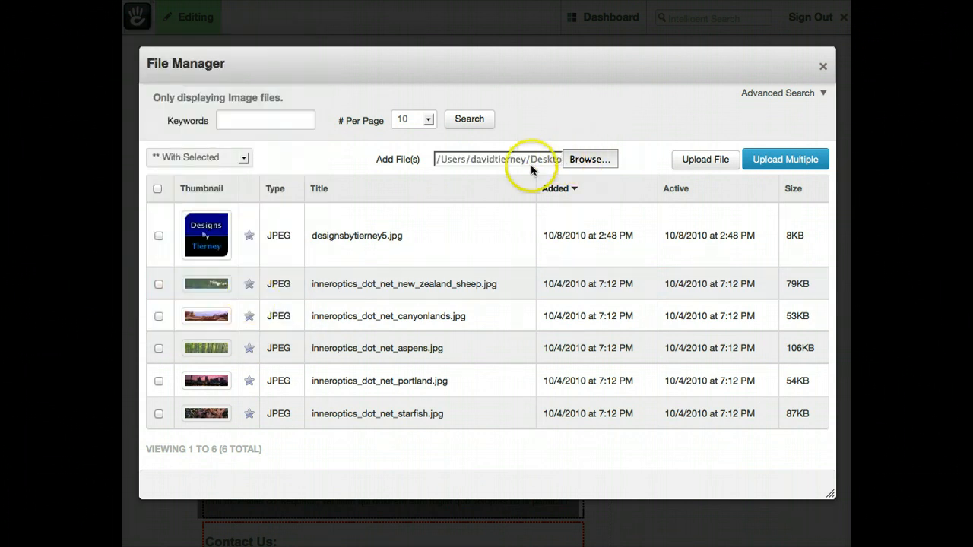
mouse_move(694, 159)
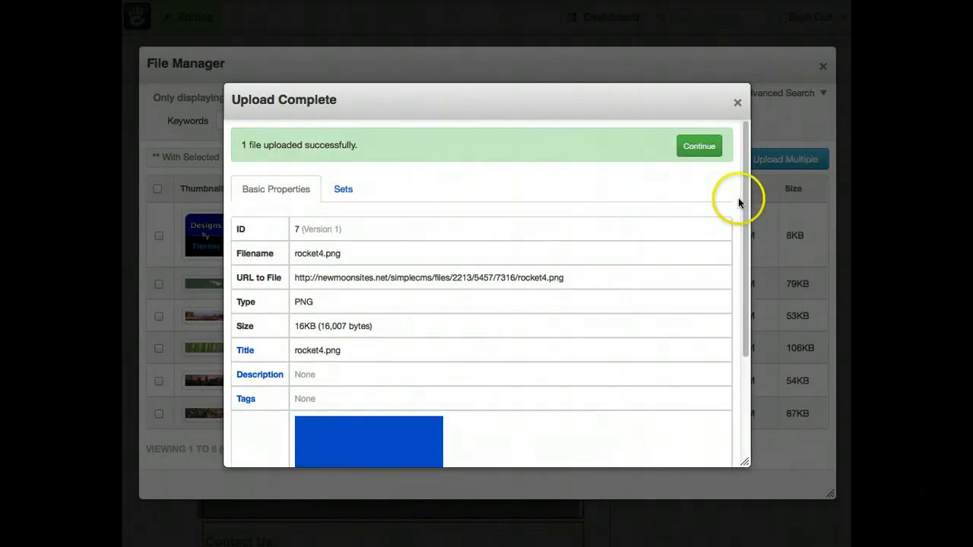
mouse_move(469, 268)
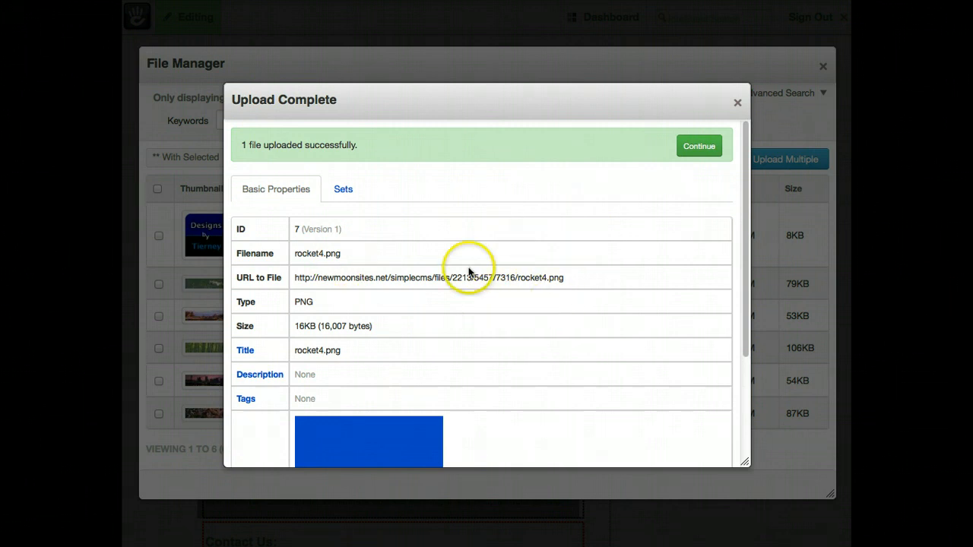
mouse_move(390, 256)
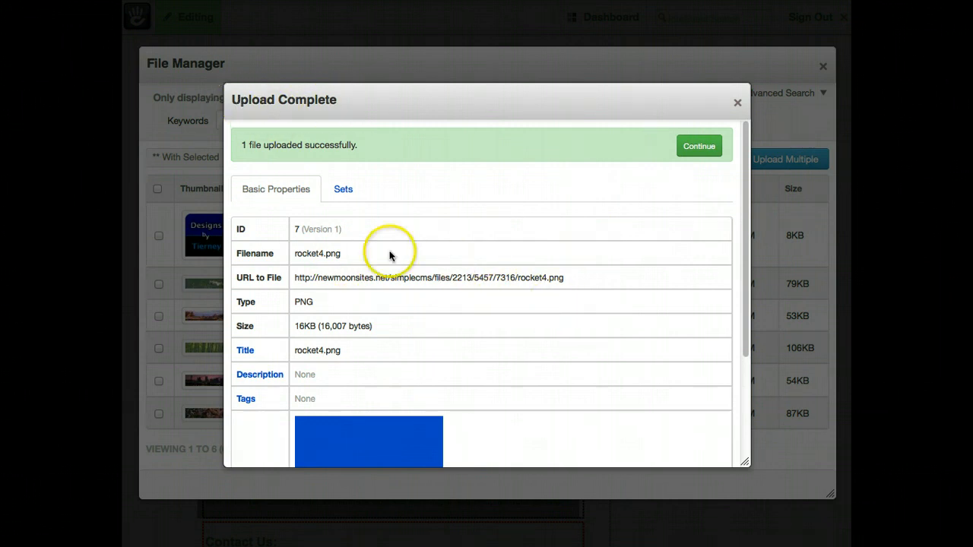
mouse_move(306, 325)
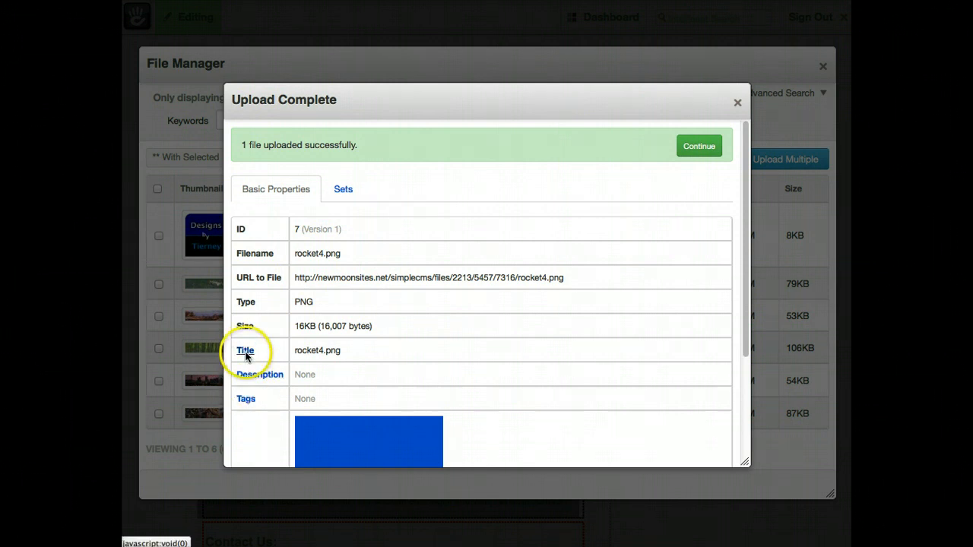
mouse_move(316, 380)
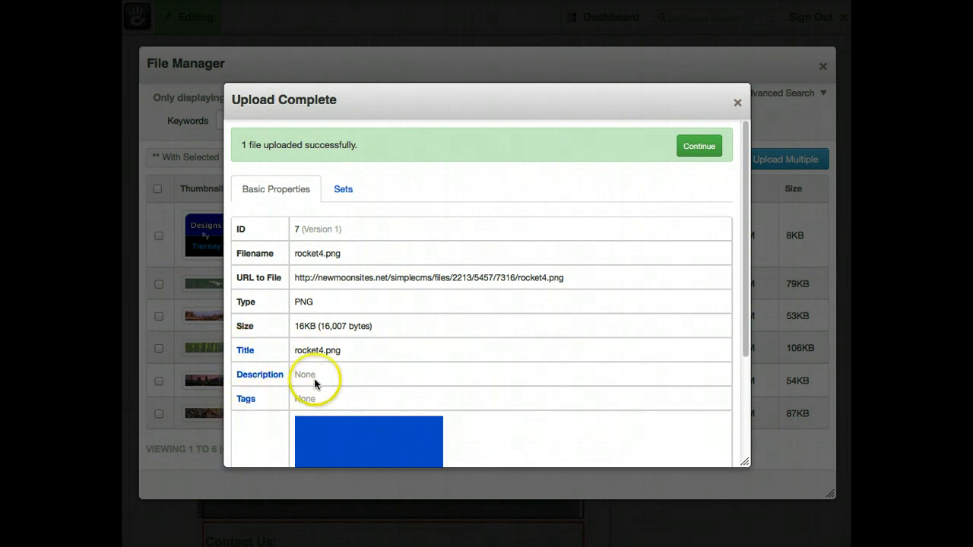
mouse_move(334, 346)
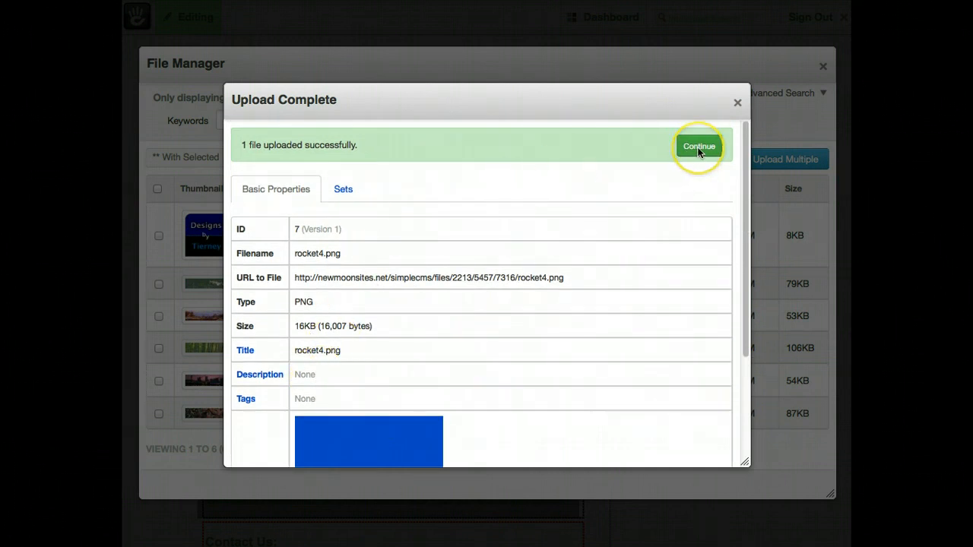
- Finish uploading rocket4.png and return to the File Manager
click(698, 145)
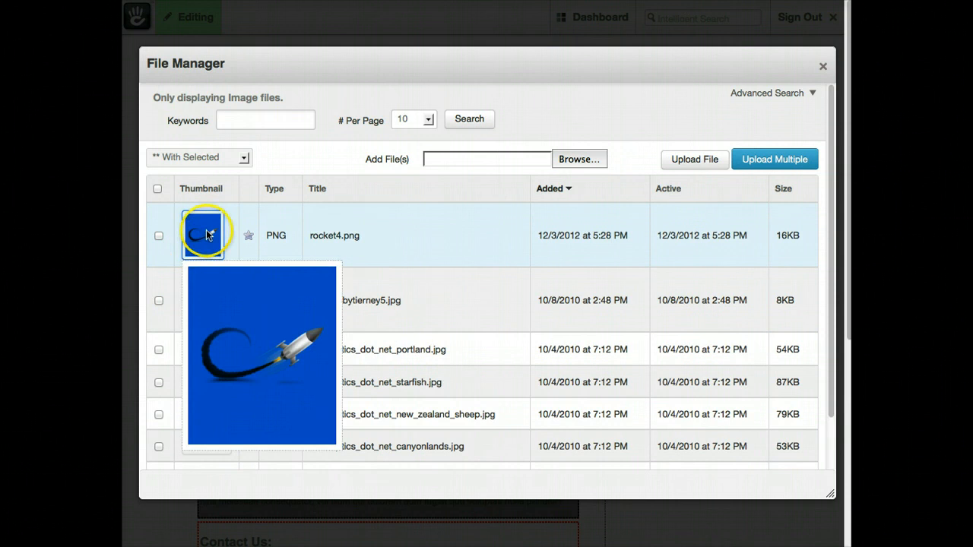
mouse_move(306, 243)
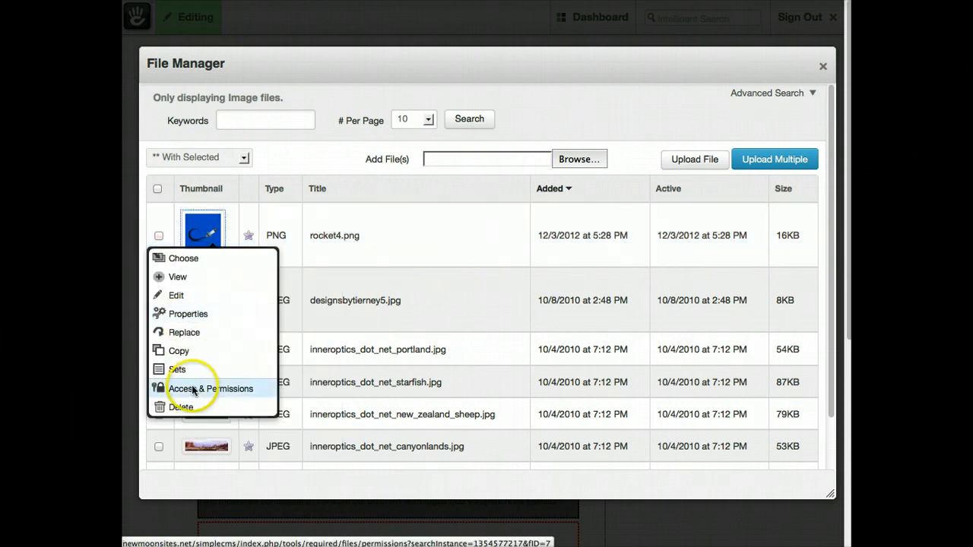
mouse_move(183, 259)
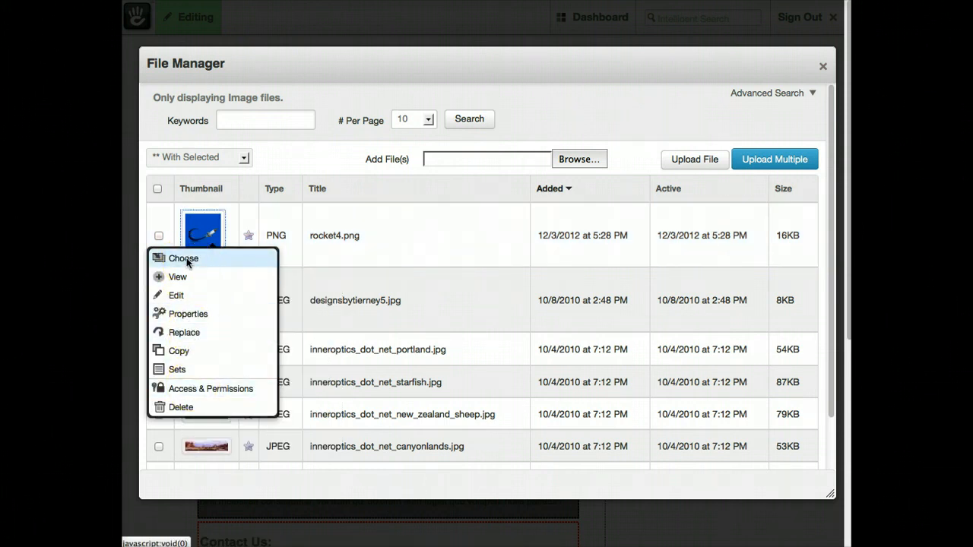
- Insert rocket4.png into the text block below the heading
click(182, 258)
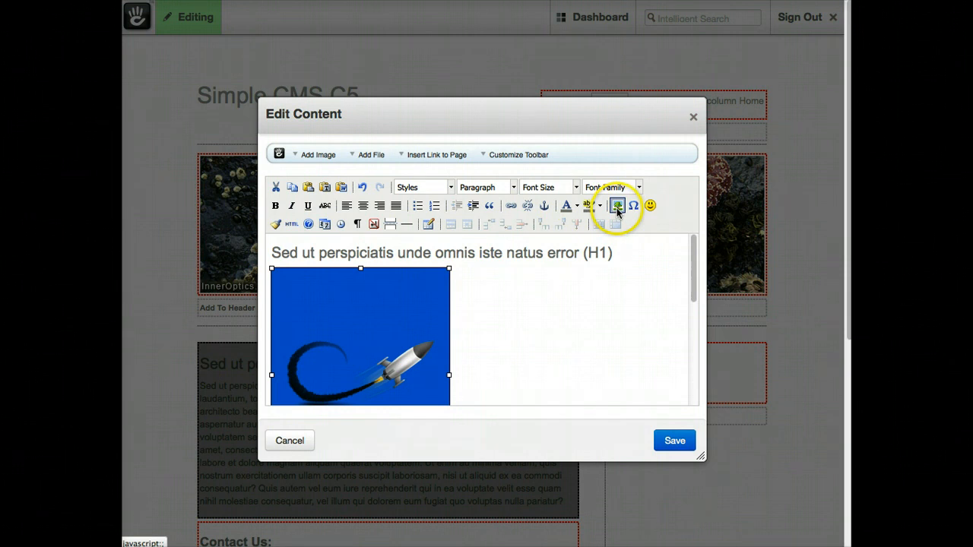
- Set the rocket image's alignment to Right in its Appearance settings
click(616, 206)
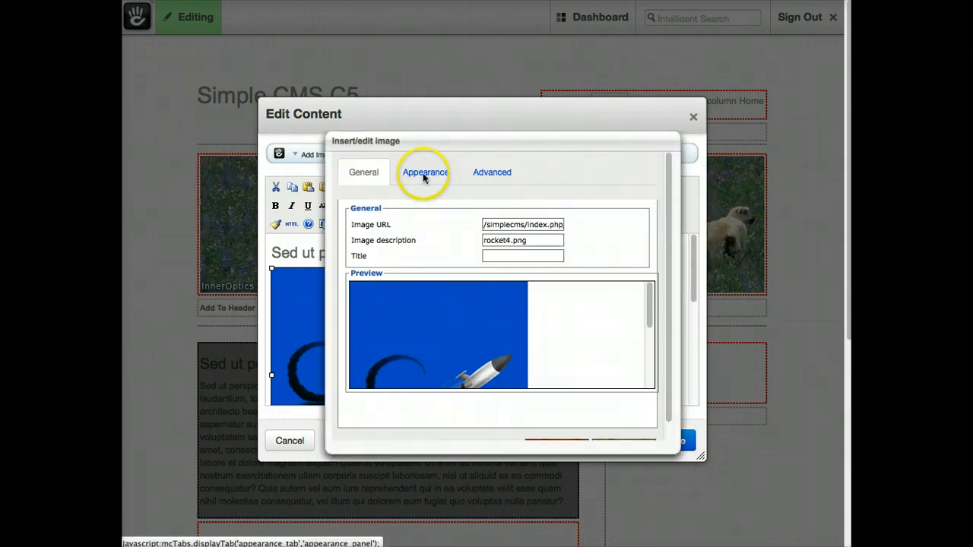
click(425, 172)
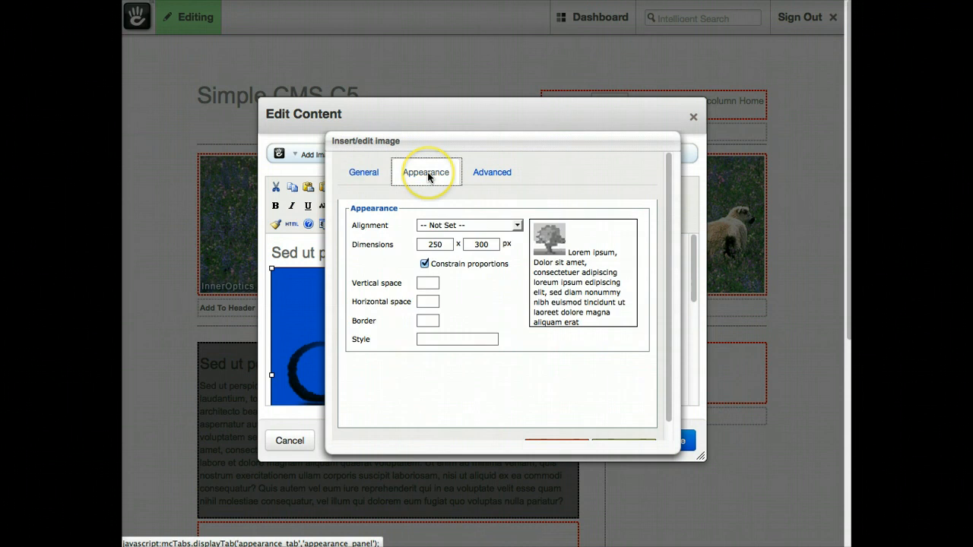
mouse_move(352, 230)
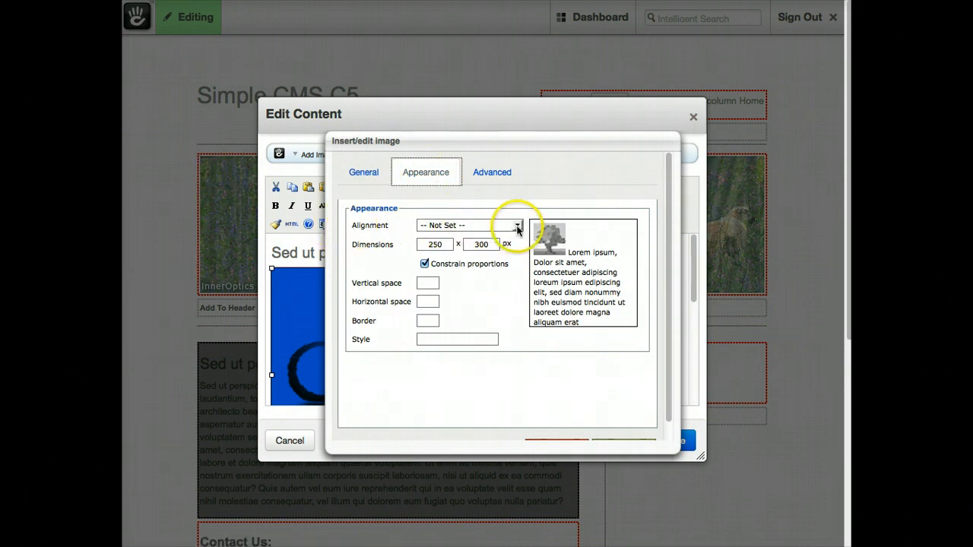
click(517, 225)
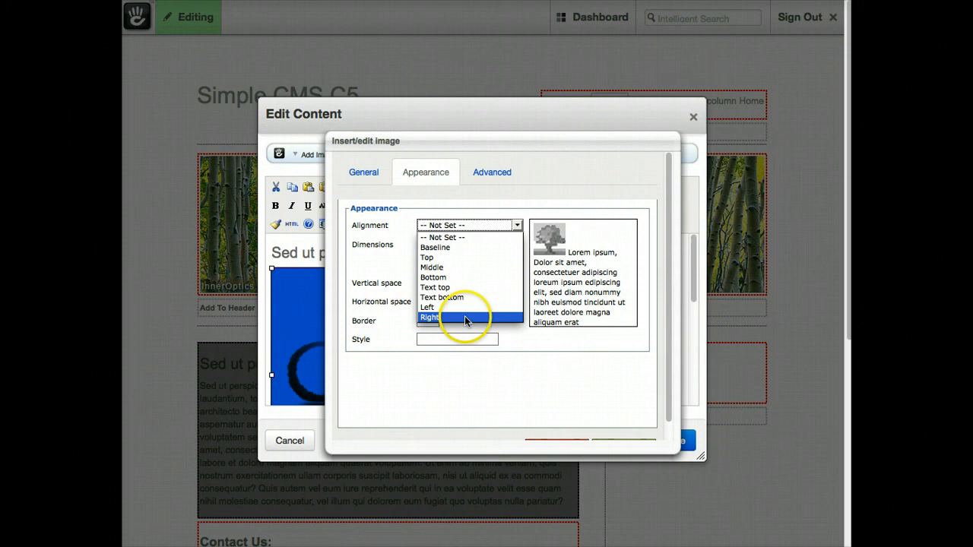
click(444, 317)
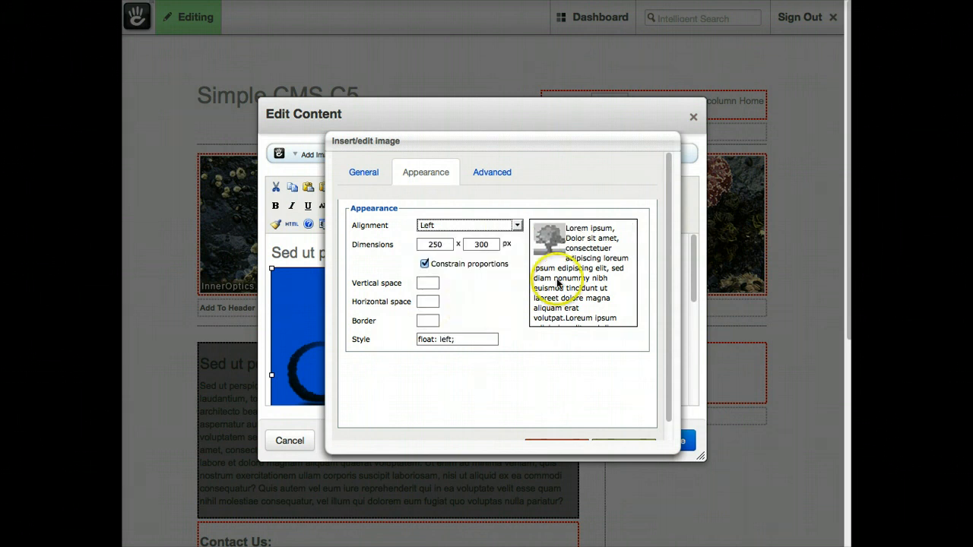
click(517, 225)
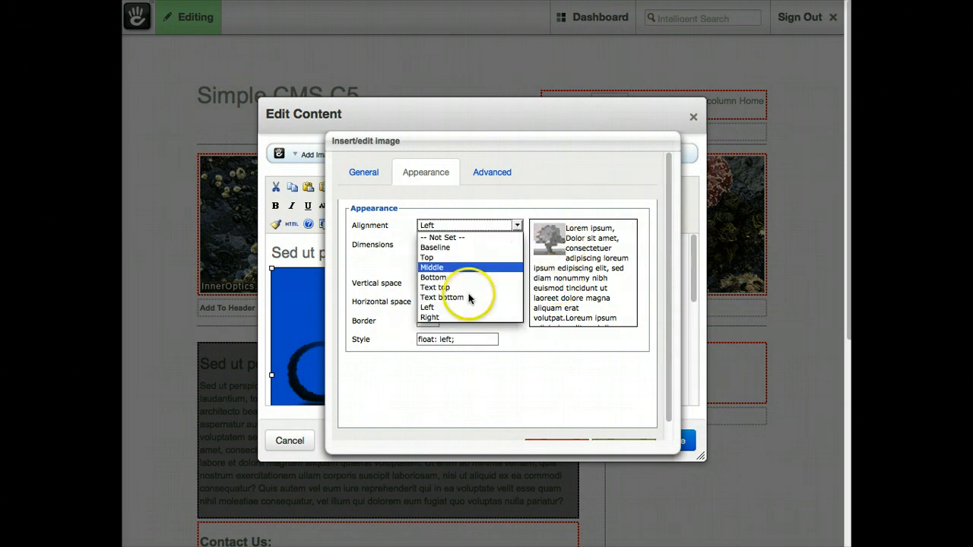
click(429, 317)
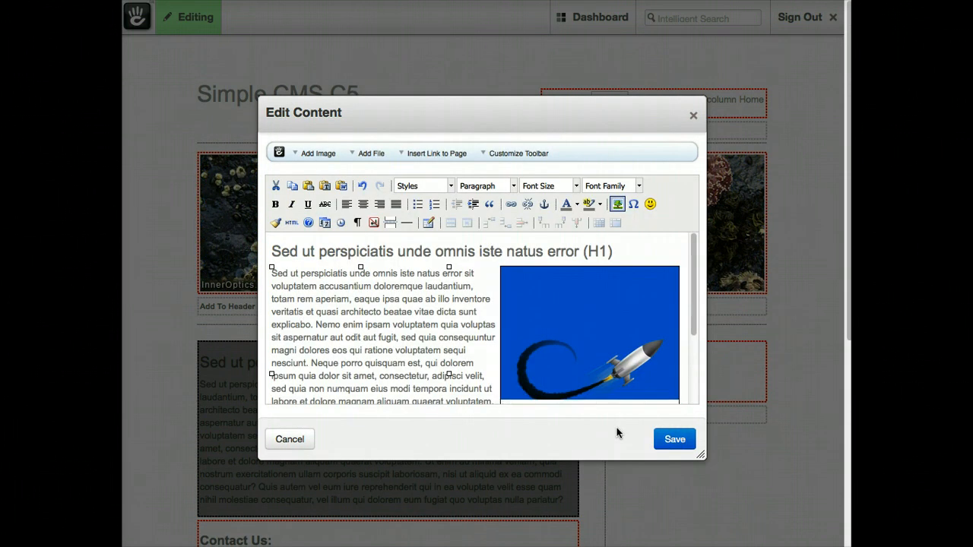
mouse_move(462, 316)
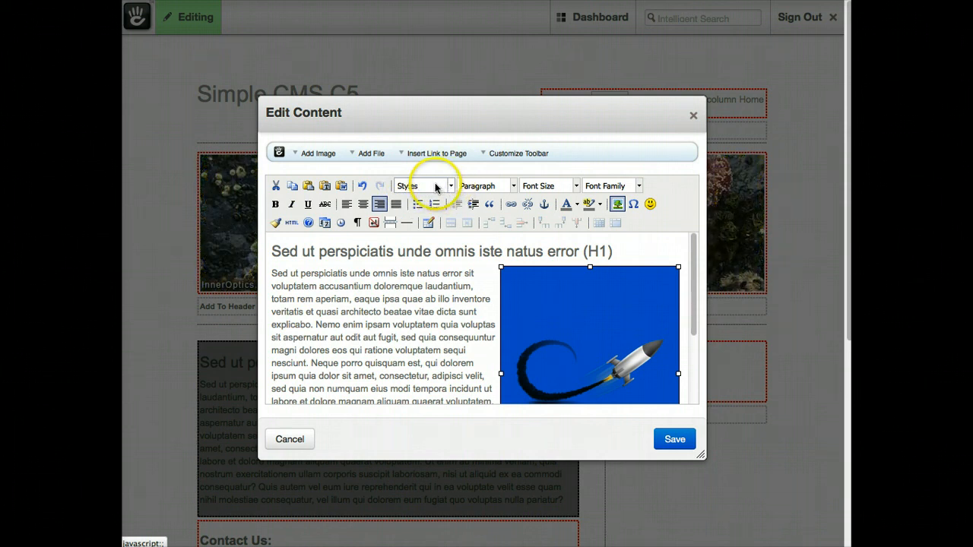
mouse_move(425, 325)
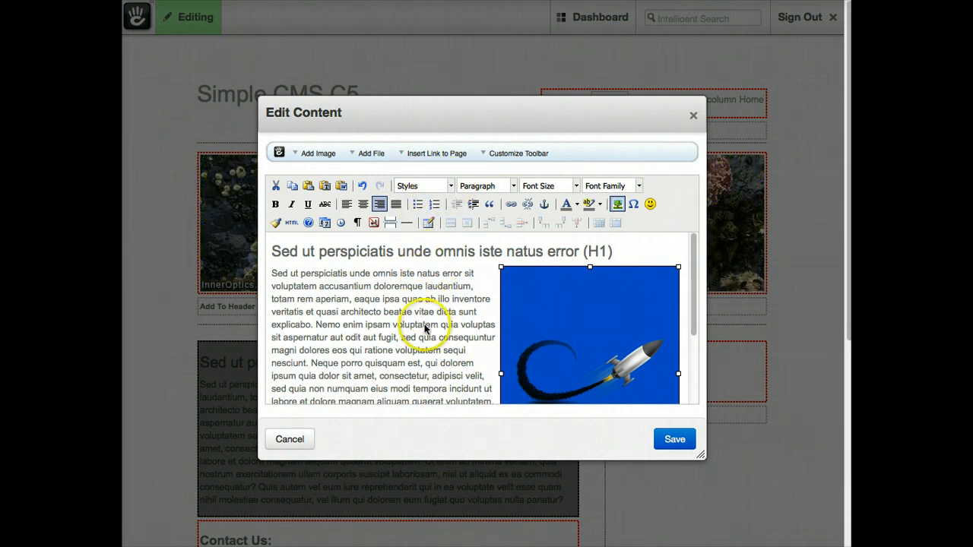
mouse_move(430, 193)
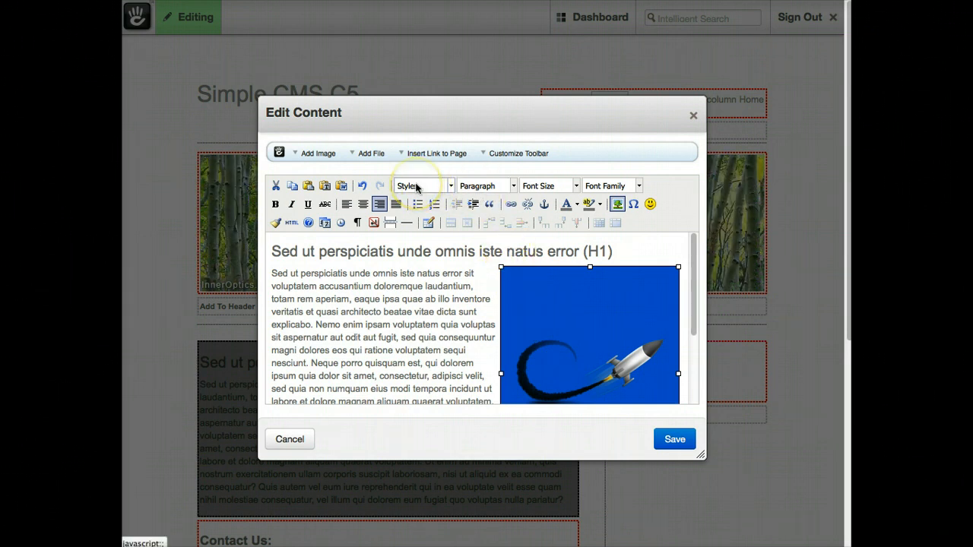
click(485, 185)
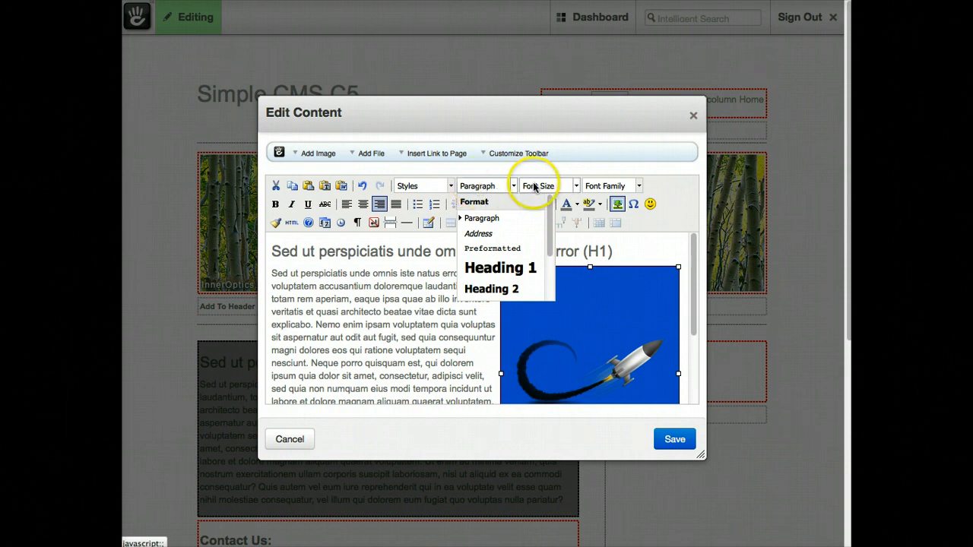
click(608, 184)
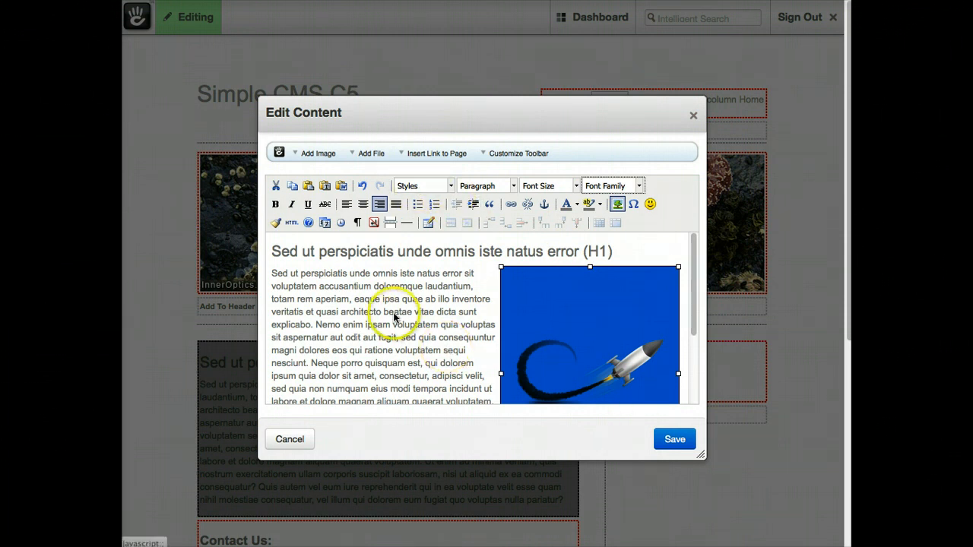
scroll(down, 3)
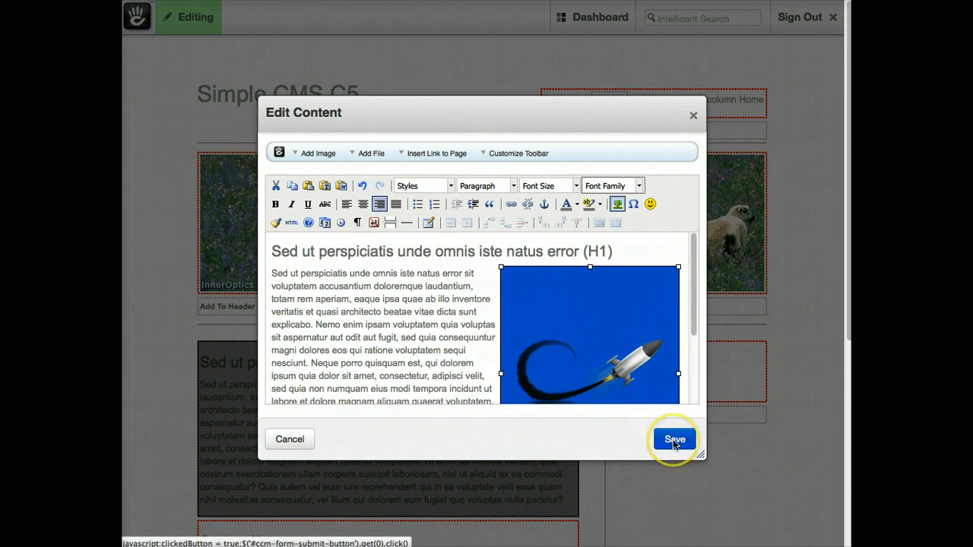
- Save the content block, then reopen it for editing
click(674, 439)
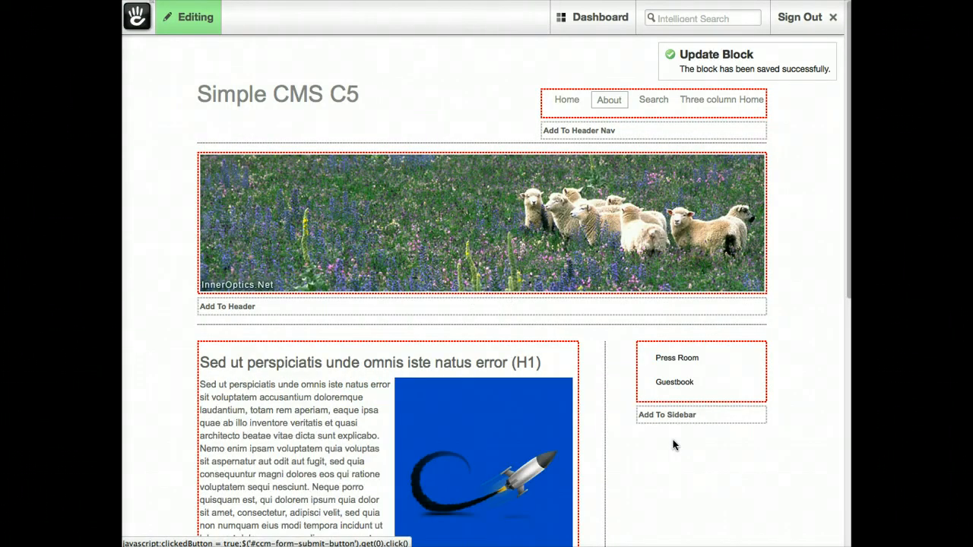
scroll(down, 3)
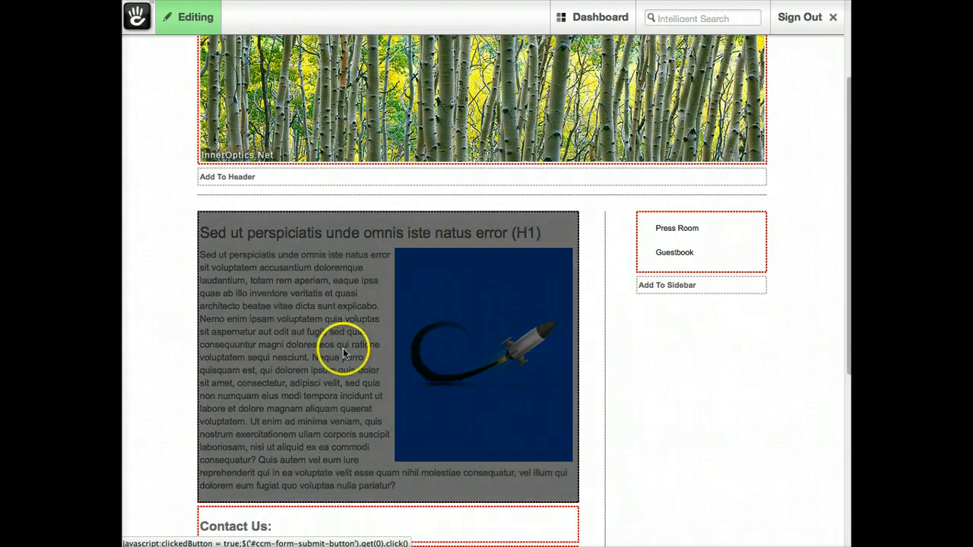
click(345, 354)
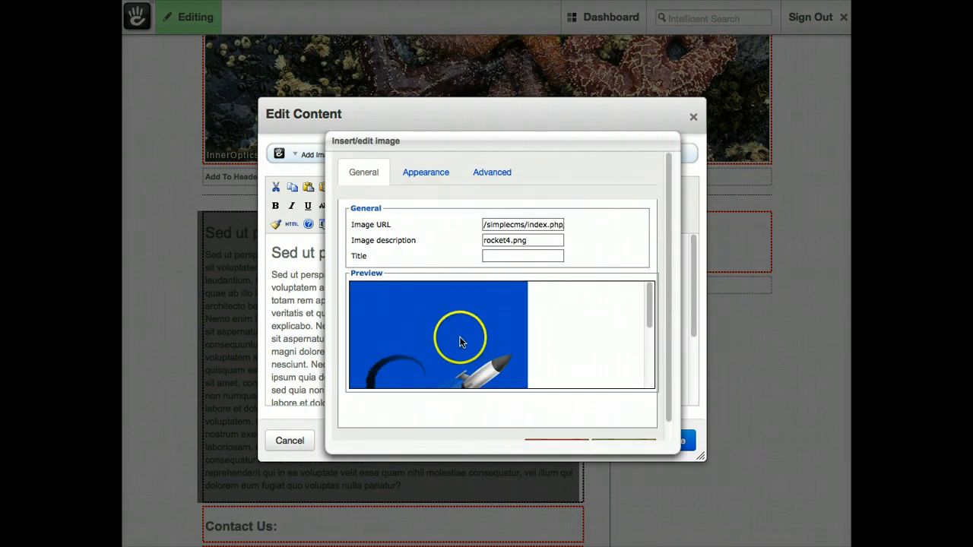
- Resize the rocket image to 150 pixels wide
click(426, 172)
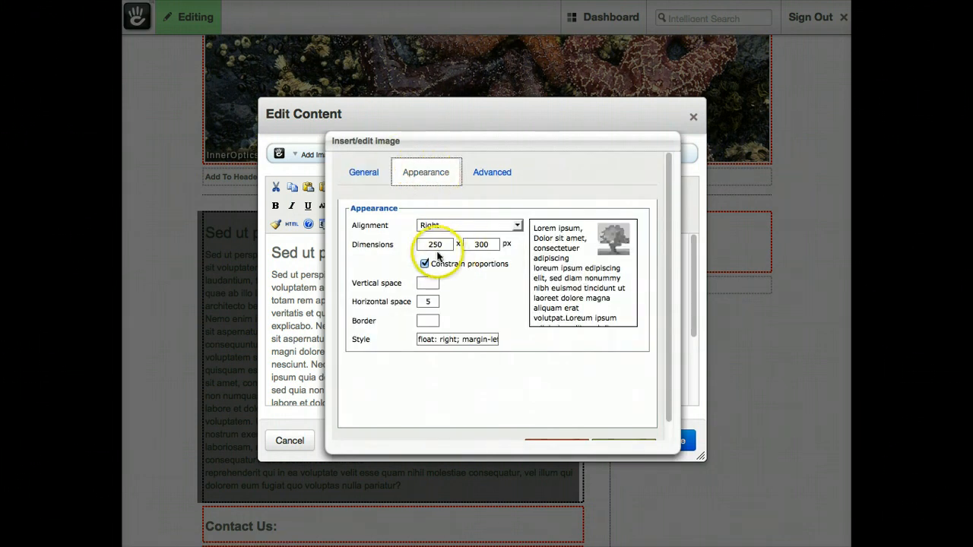
mouse_move(388, 245)
text(150)
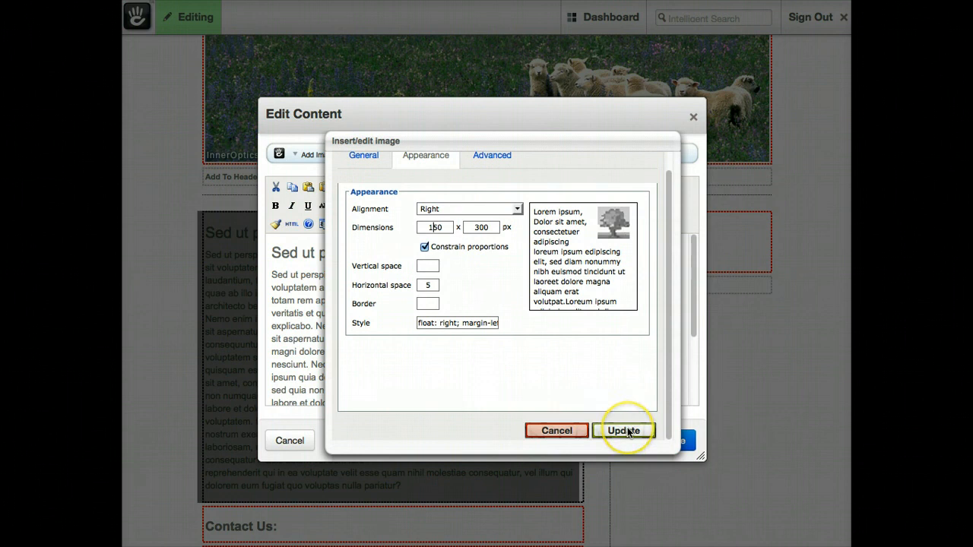
click(624, 431)
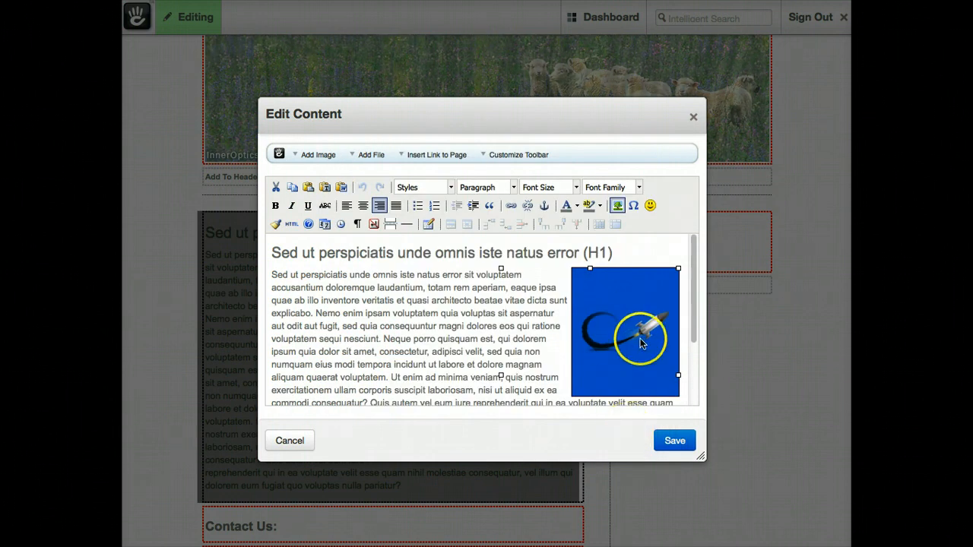
- Save the content block with the right-aligned smaller rocket, then publish the About page changes
click(674, 440)
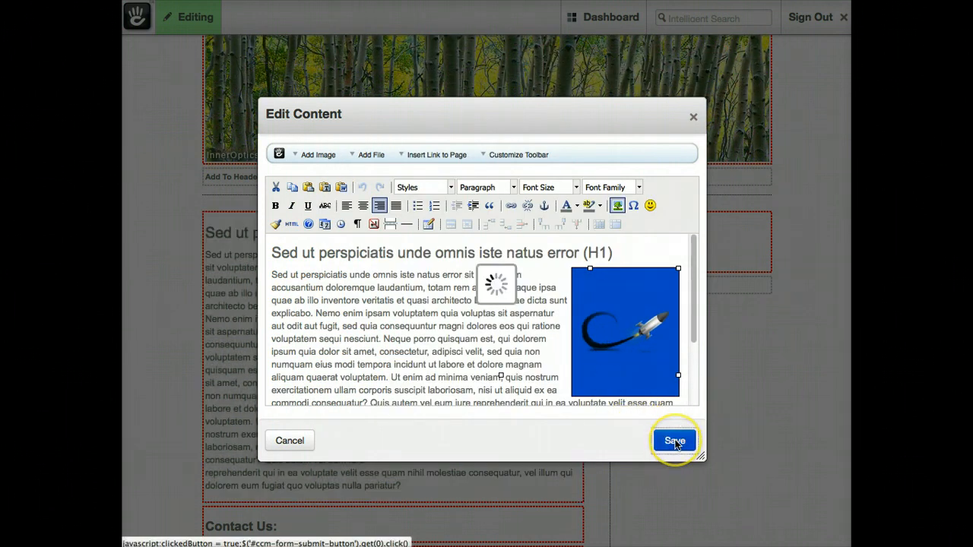
click(674, 440)
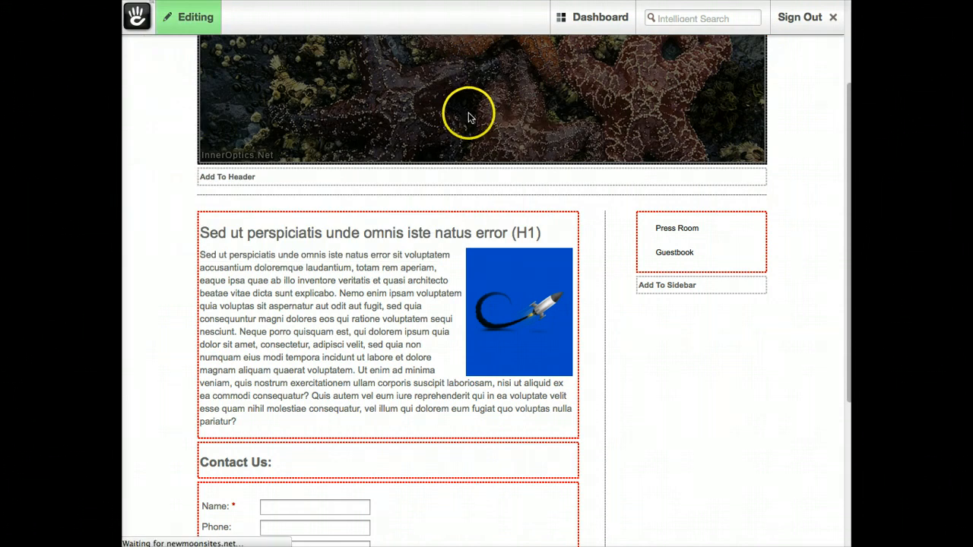
click(195, 17)
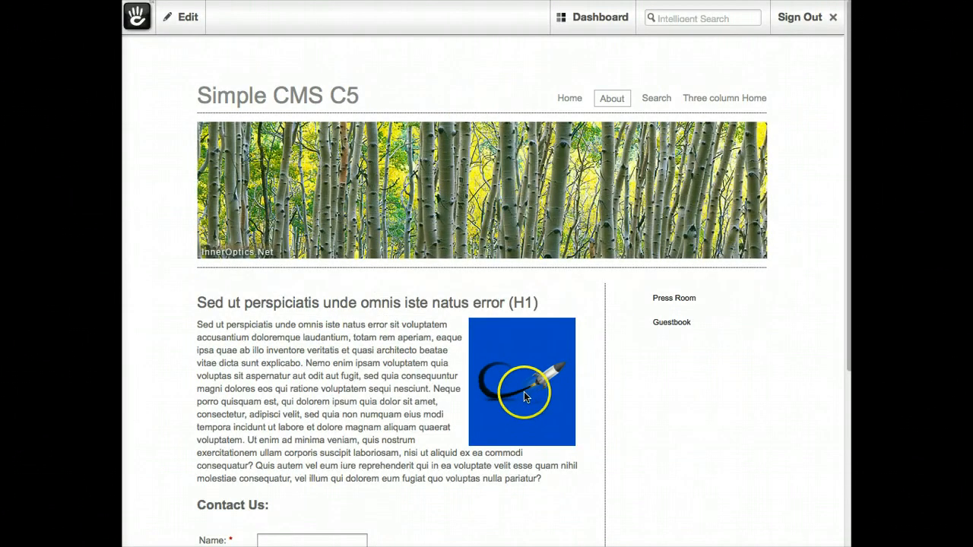